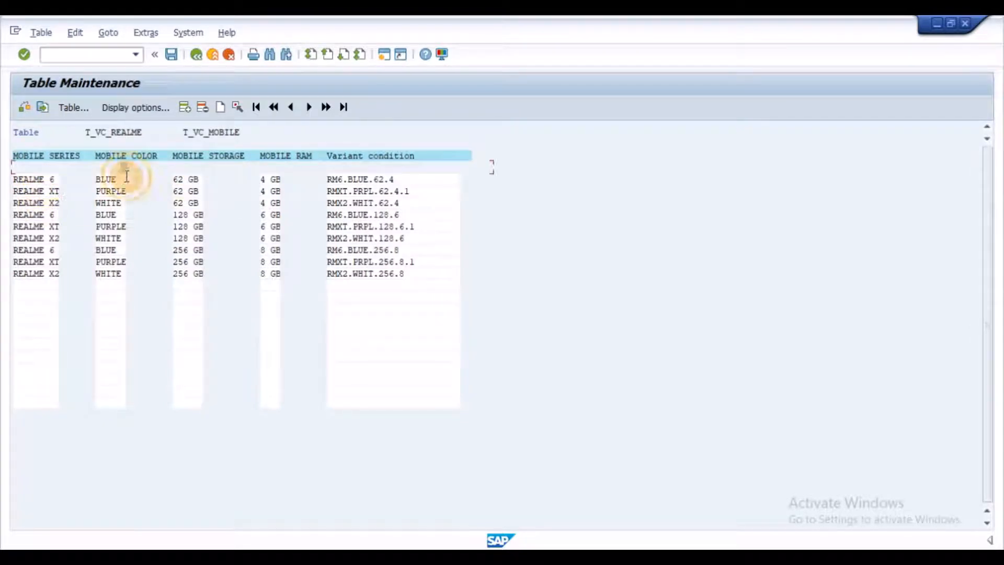
# - Leave the T_VC_REALME table contents and display class VC_REALME, class type 300, via CL03
pyautogui.click(269, 180)
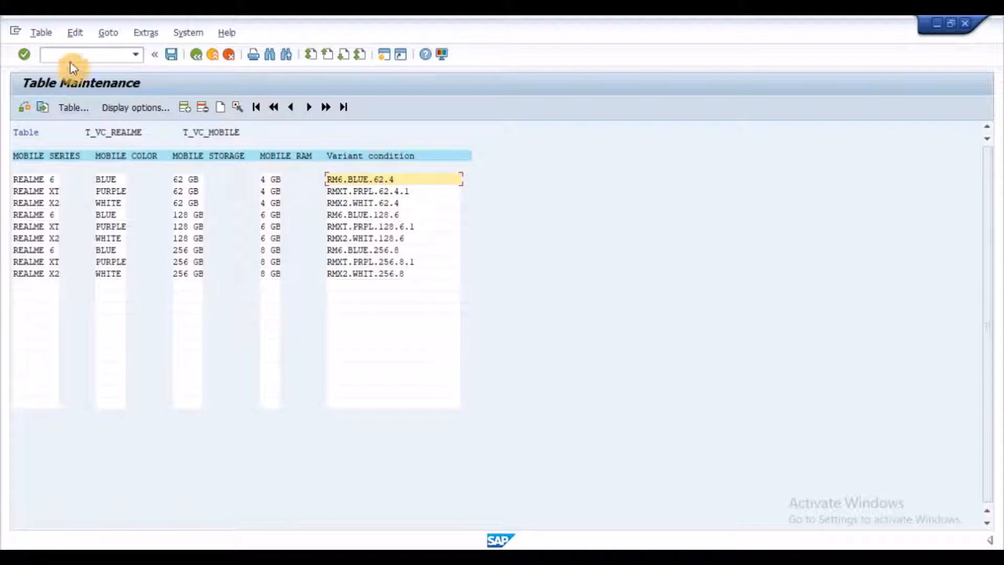
pyautogui.click(83, 54)
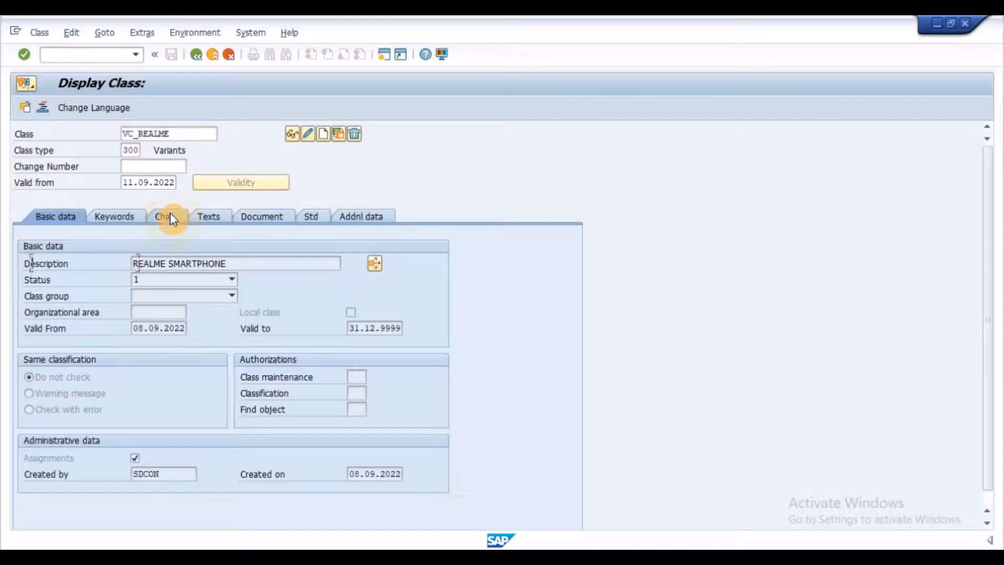
# - Review VC_REALME's characteristics and RAM values, then open variant table T_VC_REALME in CU12
pyautogui.click(163, 216)
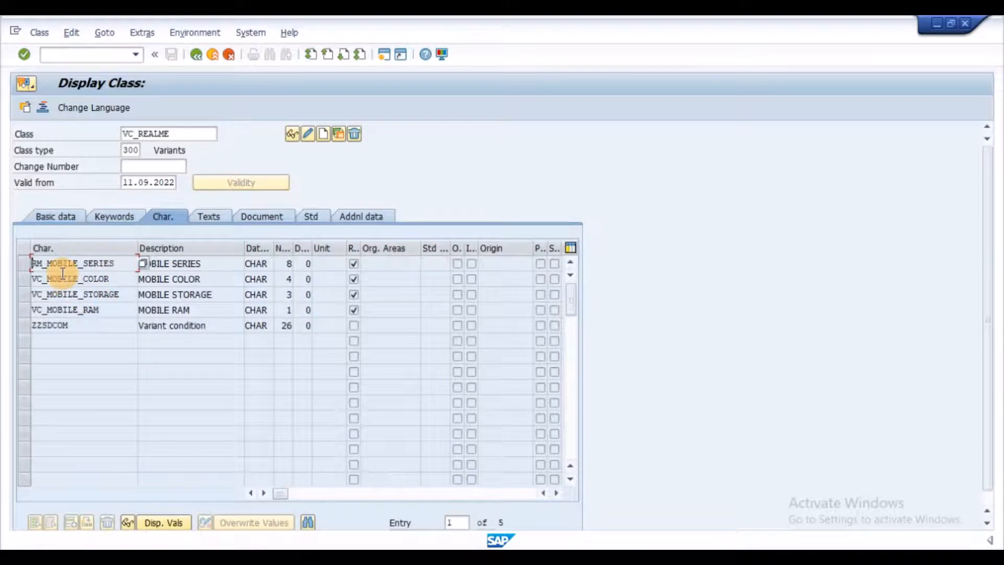
pyautogui.doubleClick(71, 278)
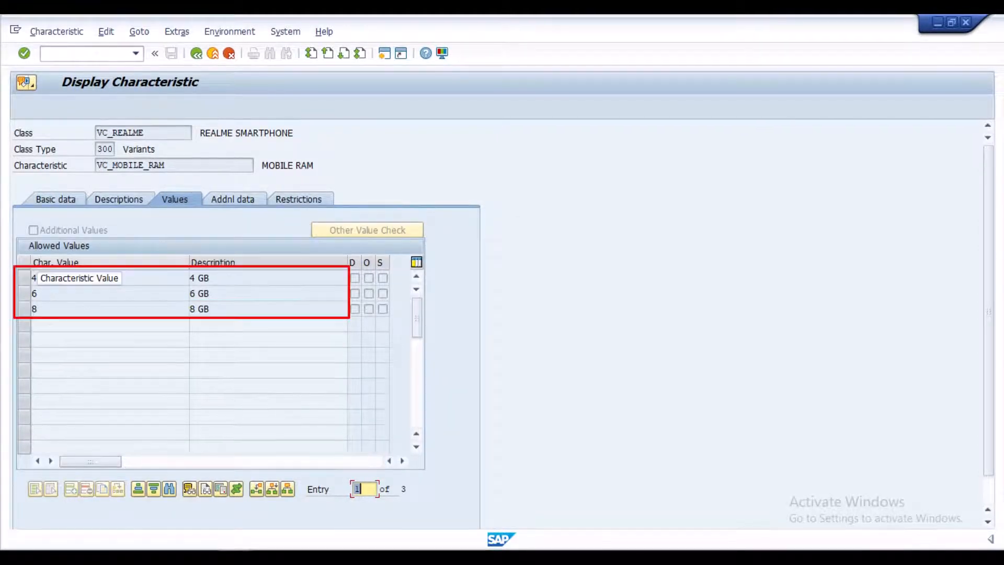
pyautogui.click(231, 199)
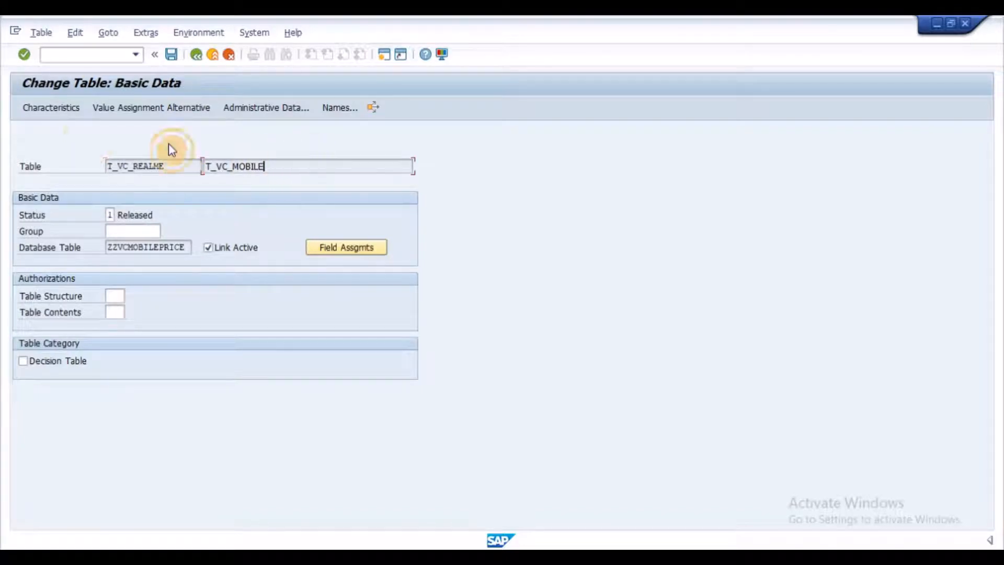
# - Show T_VC_REALME's key fields series, color, storage and RAM, plus condition ZZSDCOM
pyautogui.click(50, 107)
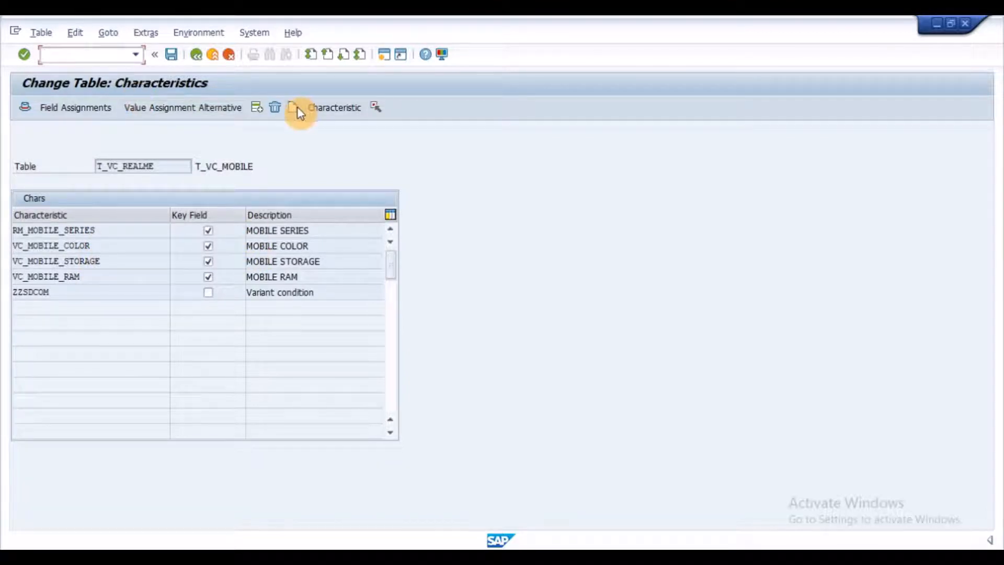
pyautogui.moveTo(103, 214)
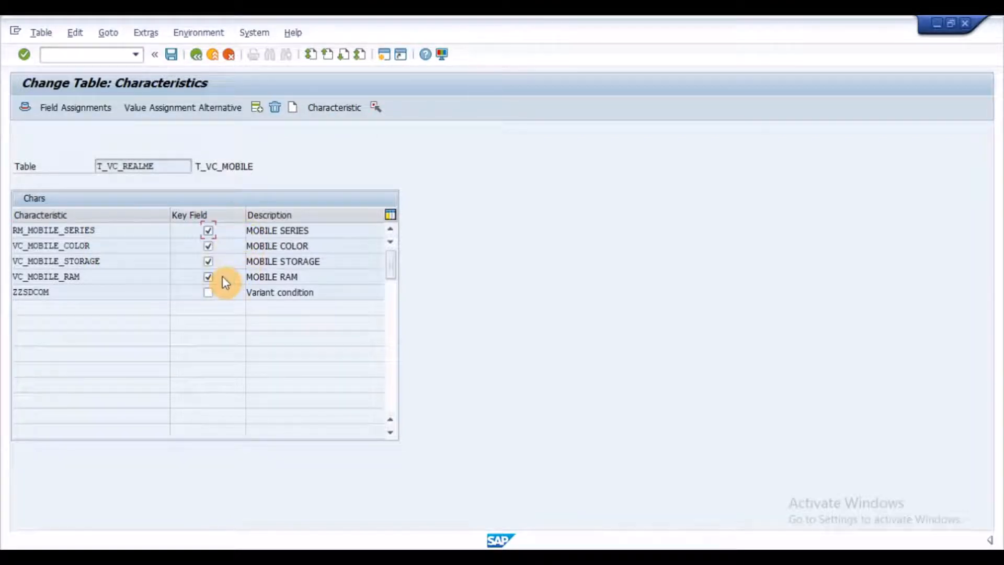
pyautogui.moveTo(195, 54)
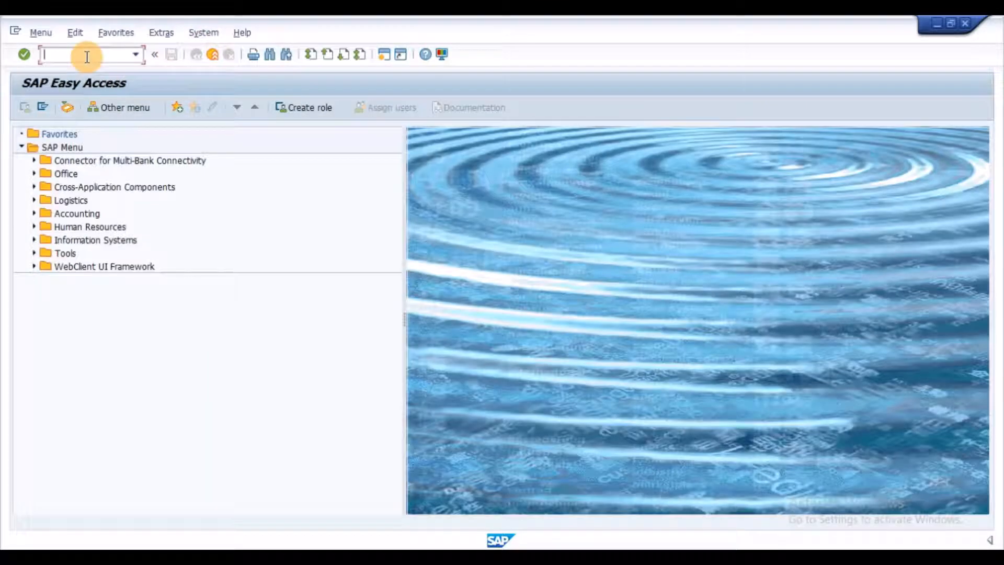
pyautogui.write('CU')
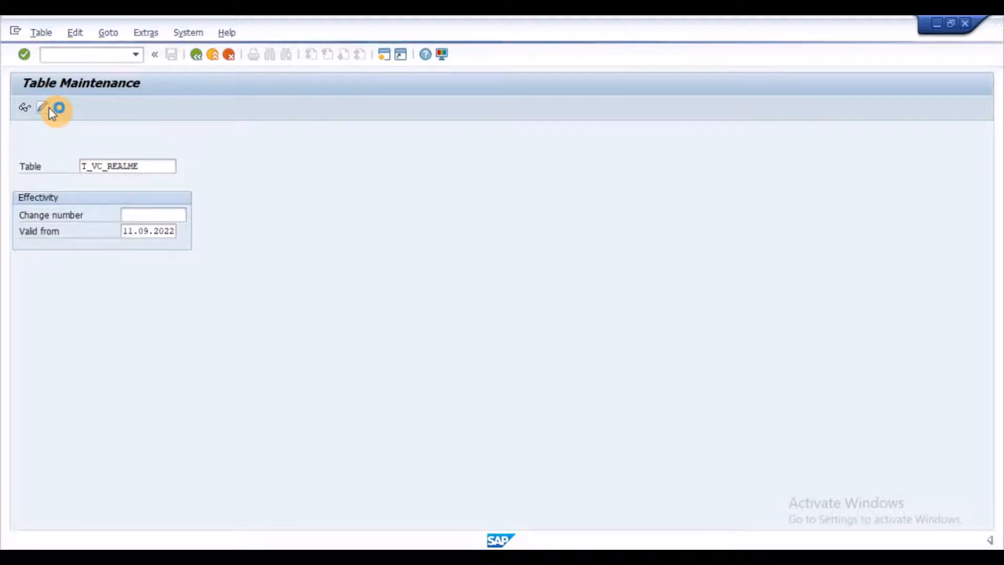
pyautogui.click(58, 108)
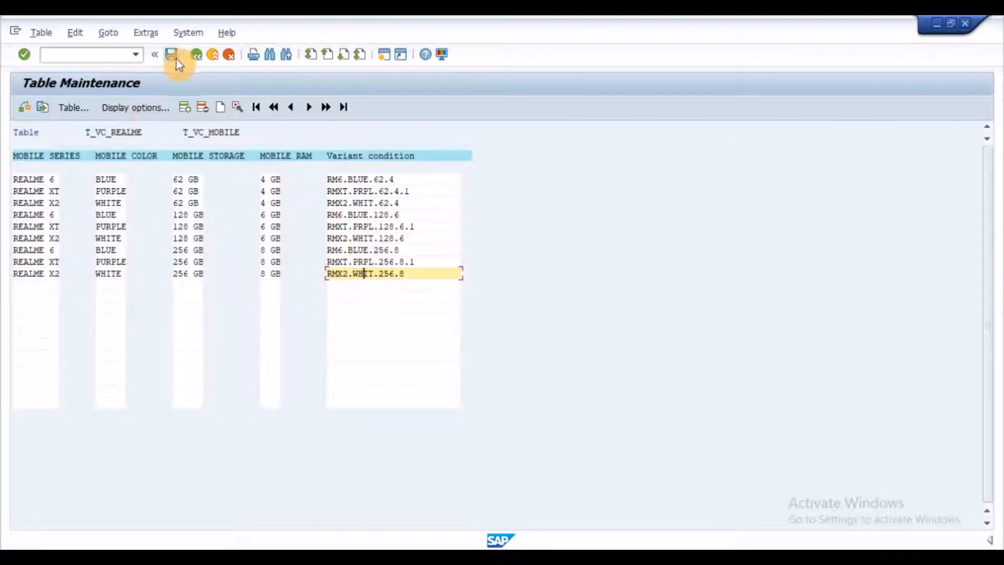
pyautogui.click(197, 55)
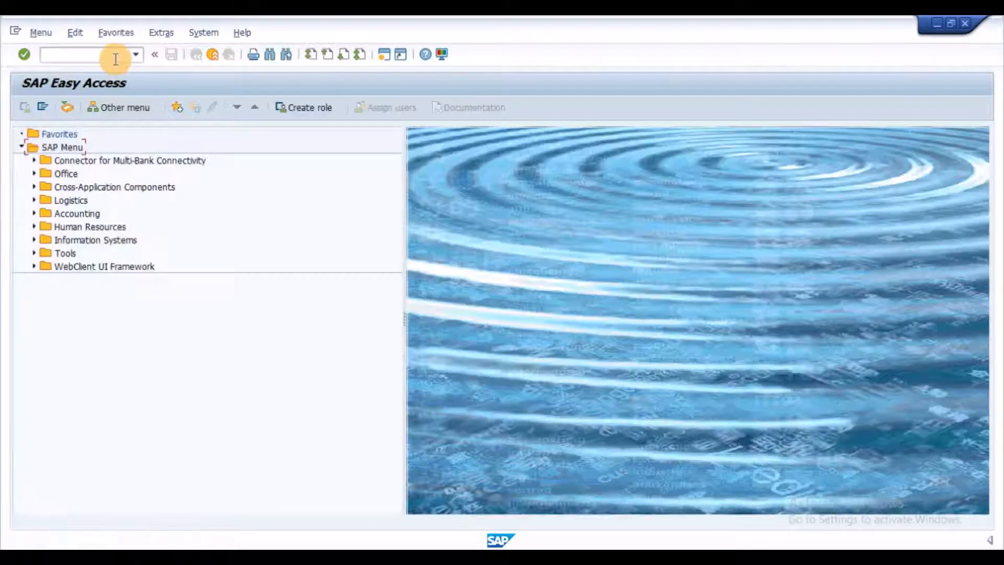
# - Open PROC_REALME_PRICE in the CU02 dependency editor and select the TABLE T_VC_REALME line
pyautogui.write('CU')
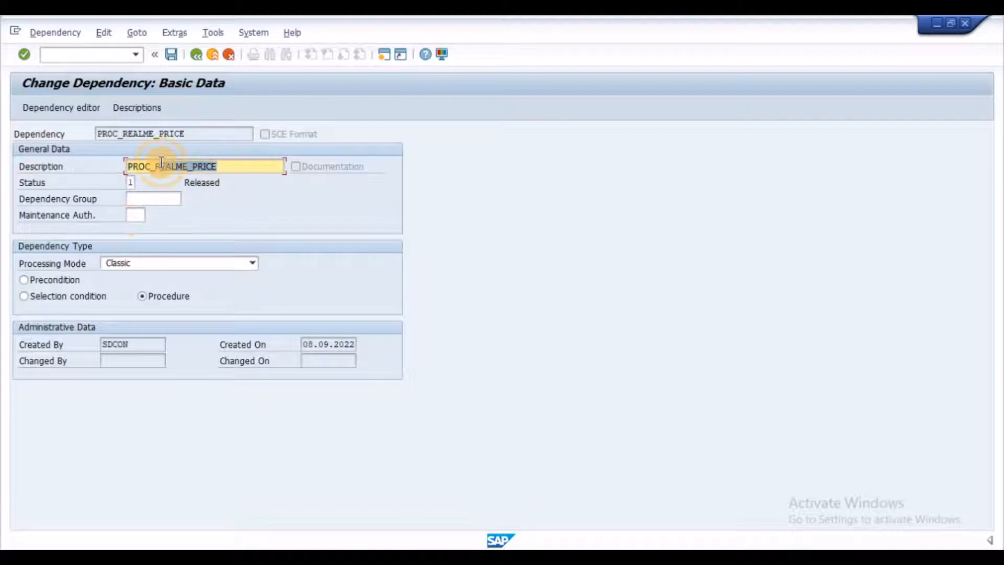
pyautogui.moveTo(140, 251)
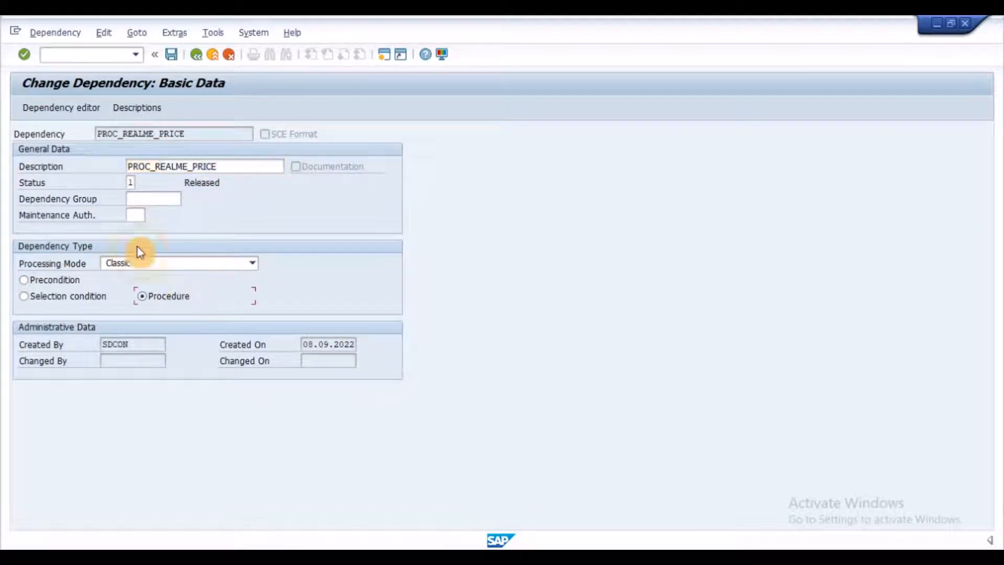
pyautogui.click(60, 108)
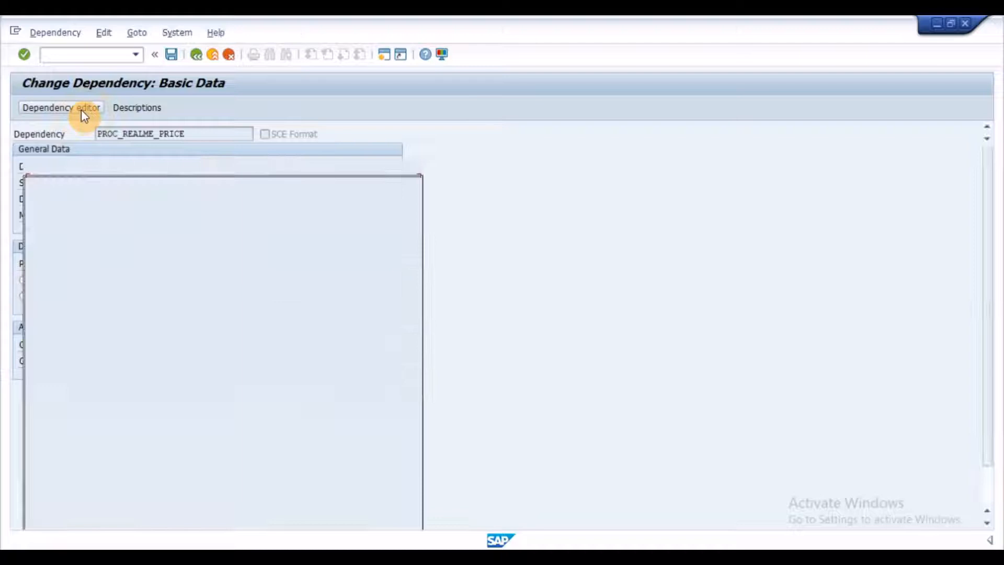
pyautogui.click(60, 106)
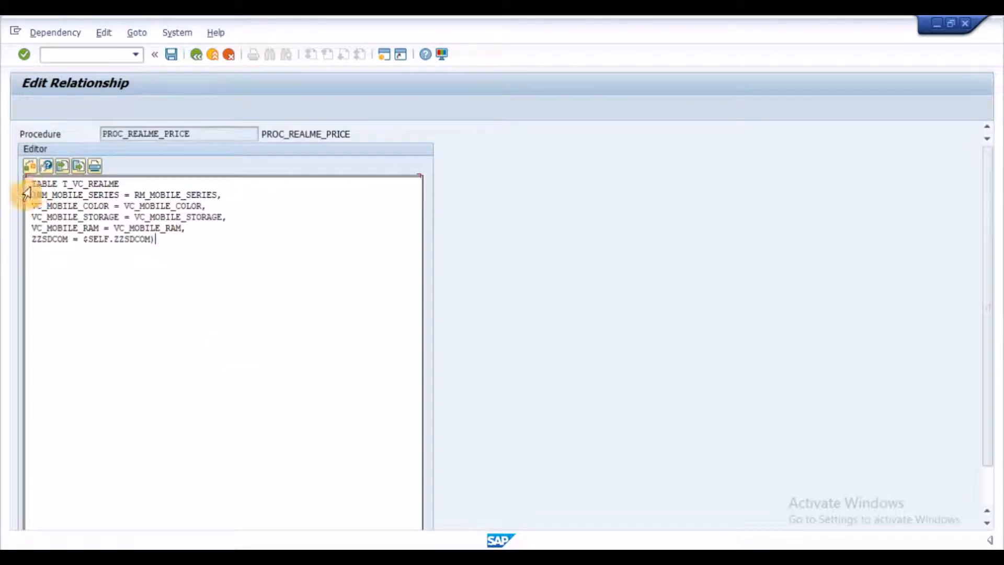
pyautogui.doubleClick(75, 183)
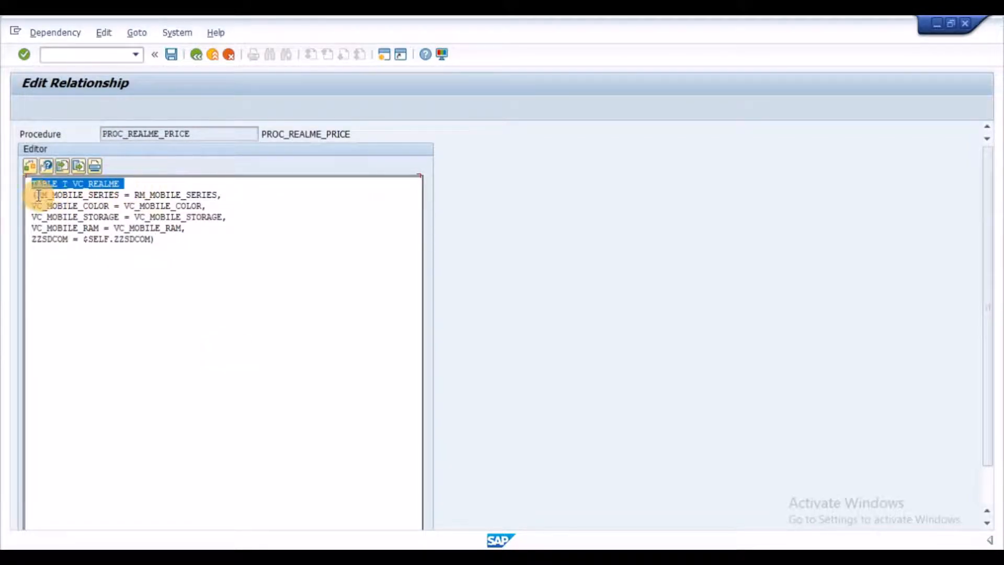
pyautogui.click(125, 195)
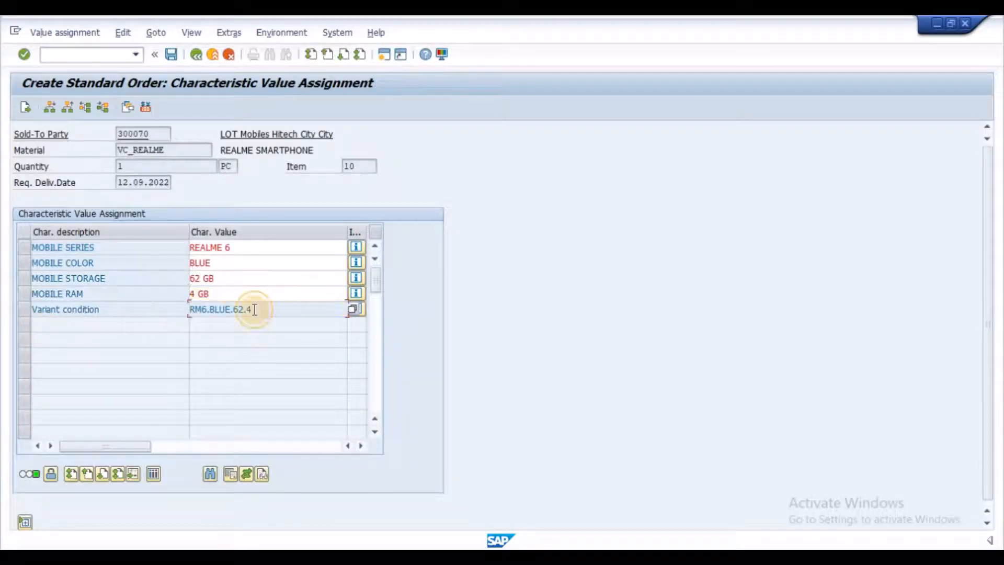
pyautogui.moveTo(333, 313)
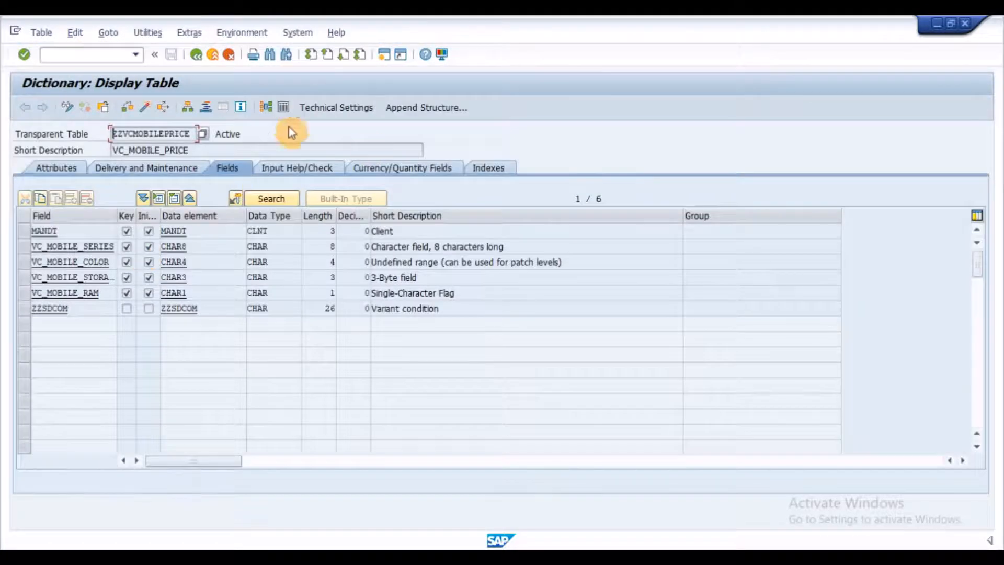
pyautogui.moveTo(112, 140)
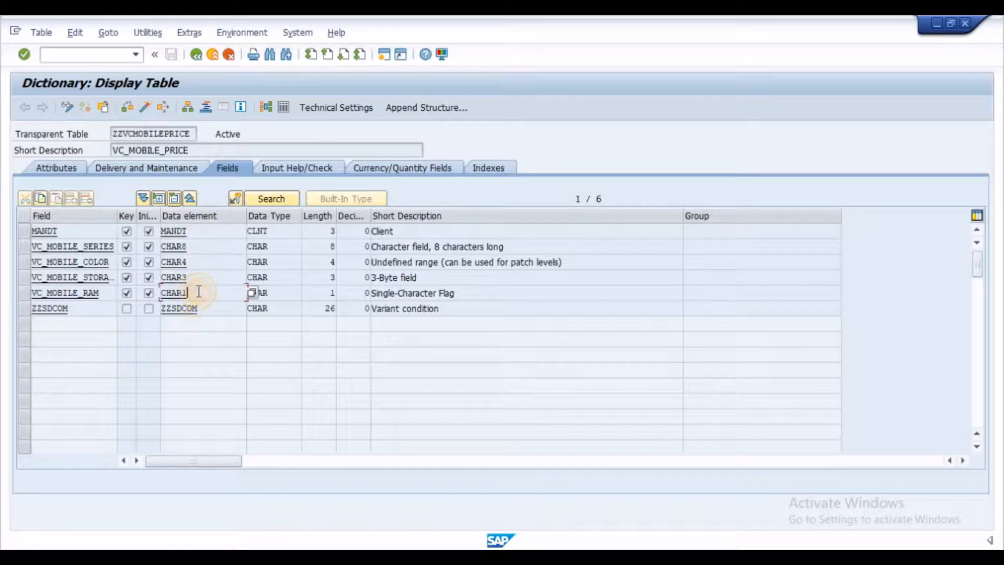
# - Close the ZZVCMOBILEPRICE table definition and return to SAP Easy Access
pyautogui.click(196, 55)
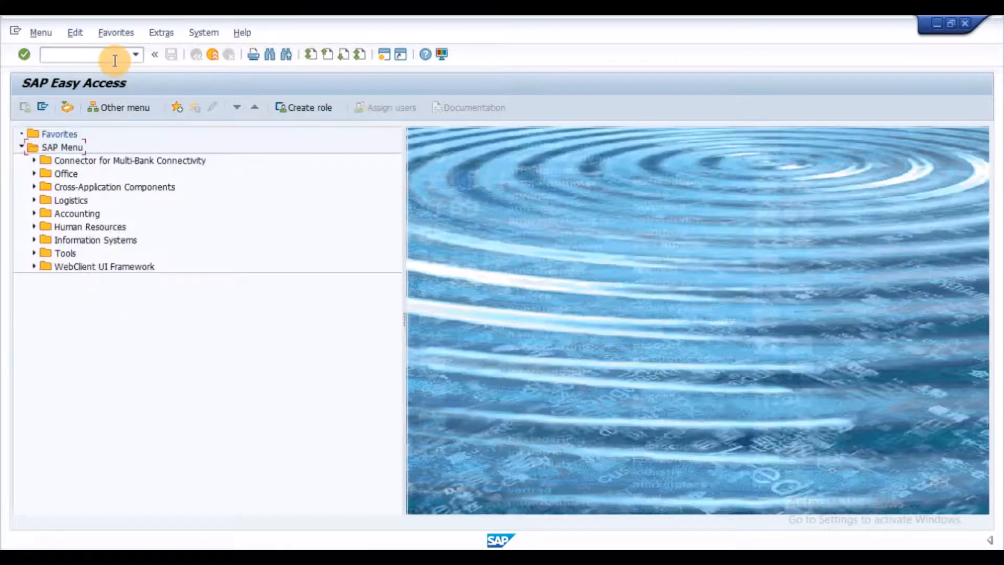
# - Link T_VC_REALME to ZZVCMOBILEPRICE in CU12, review field assignments, and save
pyautogui.write('CU')
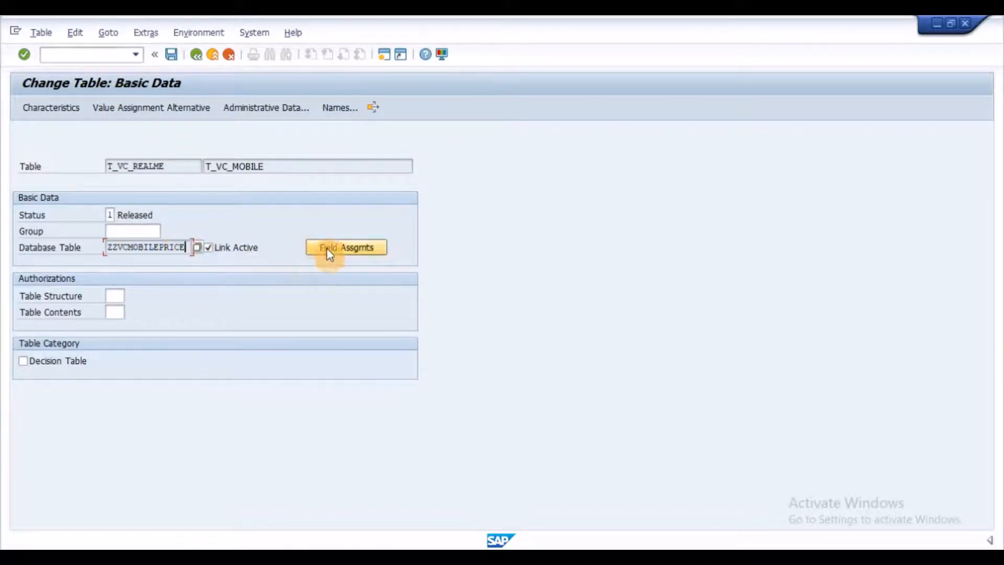
pyautogui.click(345, 247)
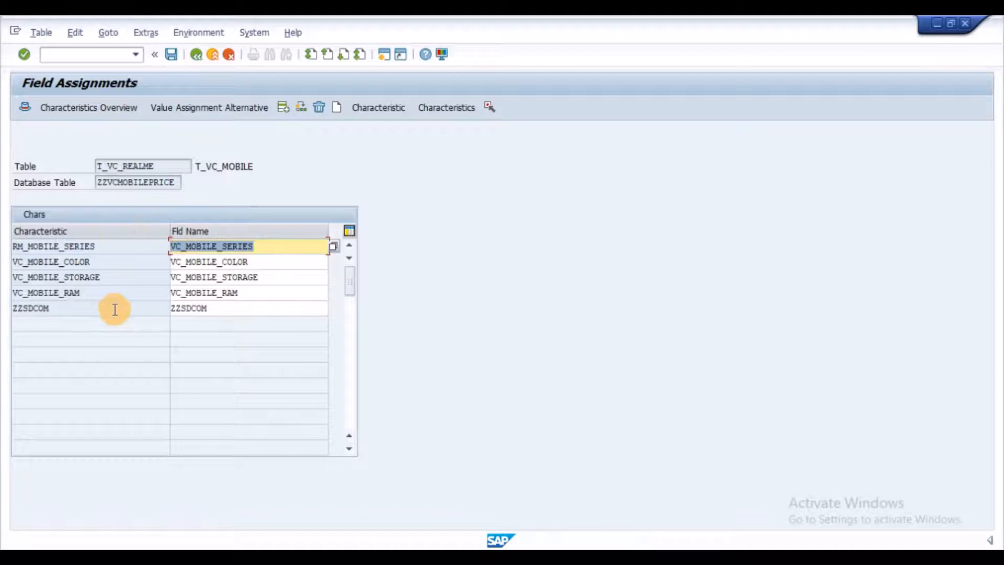
pyautogui.click(248, 308)
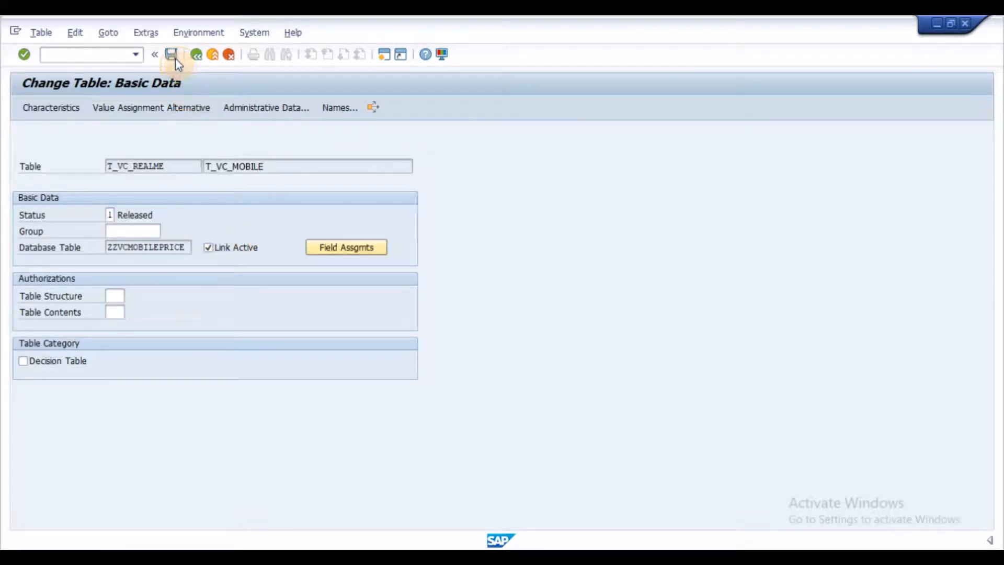
pyautogui.click(197, 53)
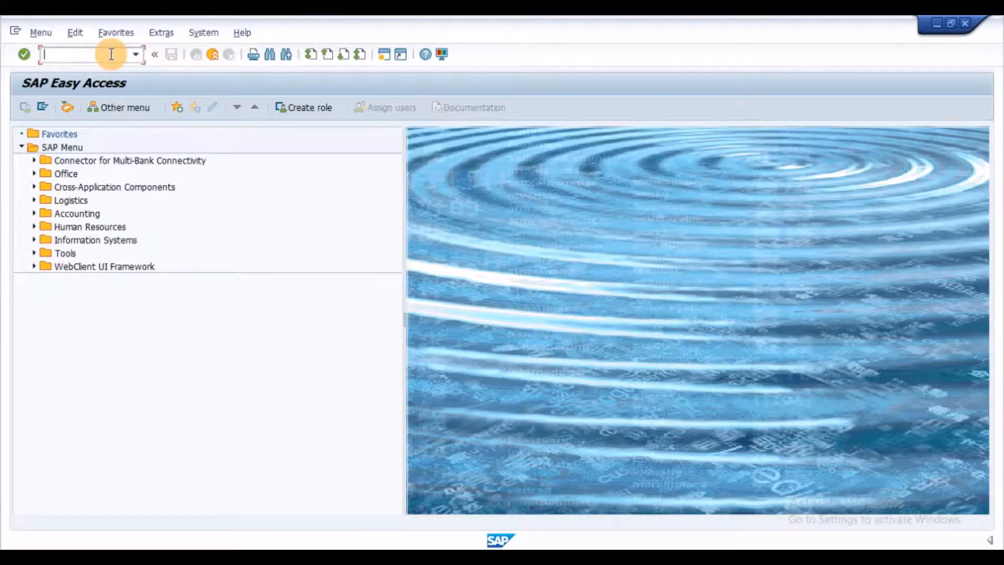
# - Transfer T_VC_REALME contents with CU59 in insert-and-change mode, then return to Easy Access
pyautogui.write('CU59')
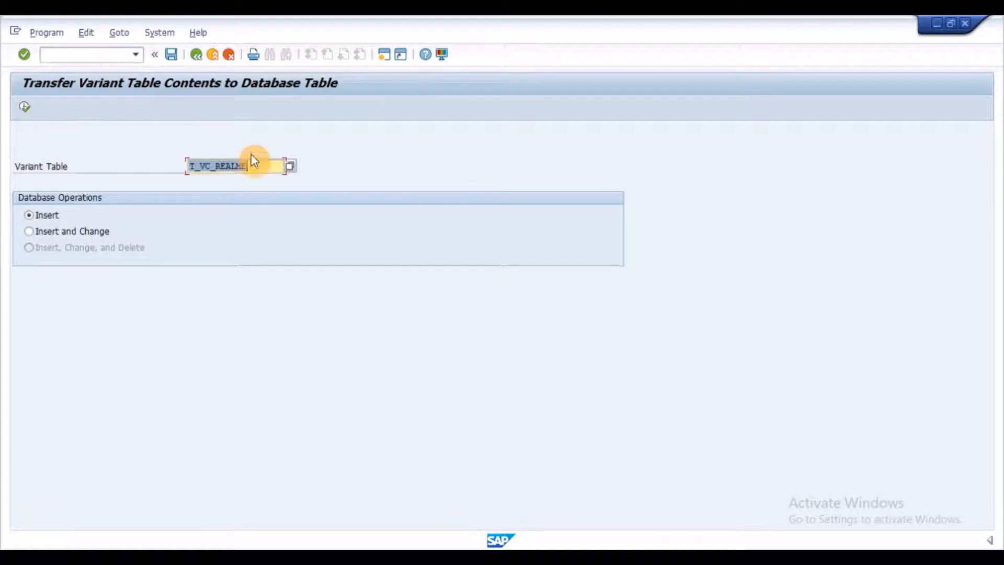
pyautogui.click(29, 231)
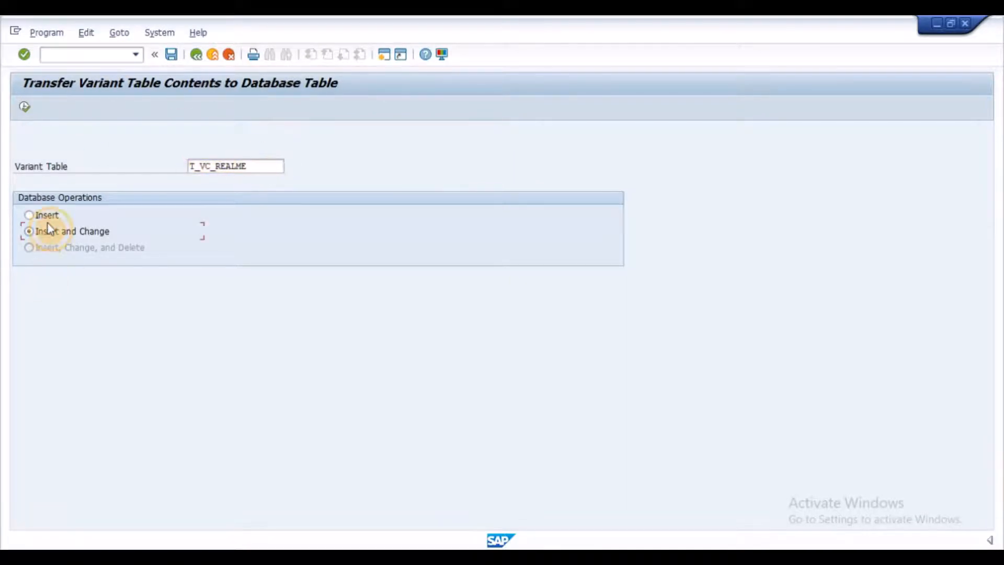
pyautogui.moveTo(26, 109)
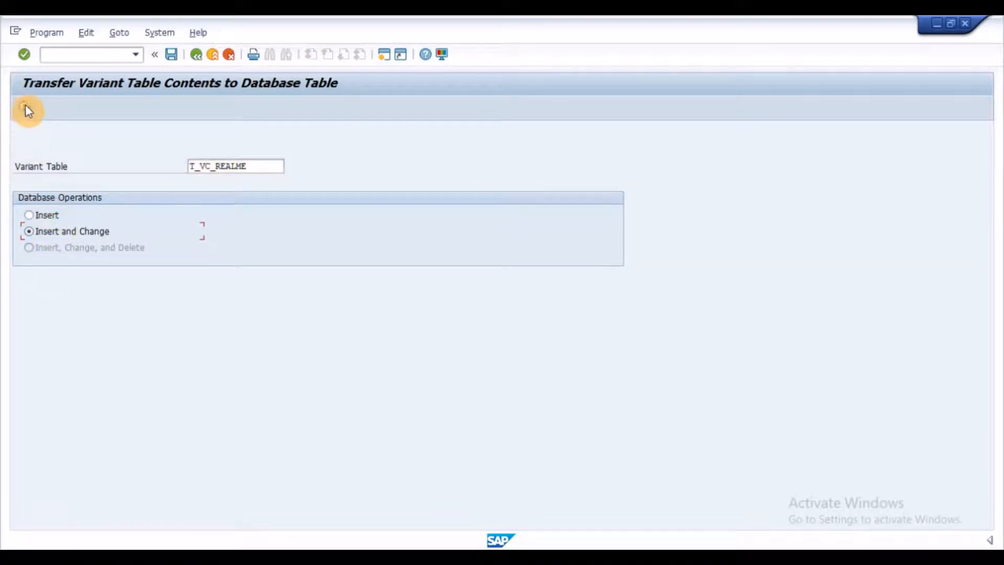
pyautogui.click(235, 166)
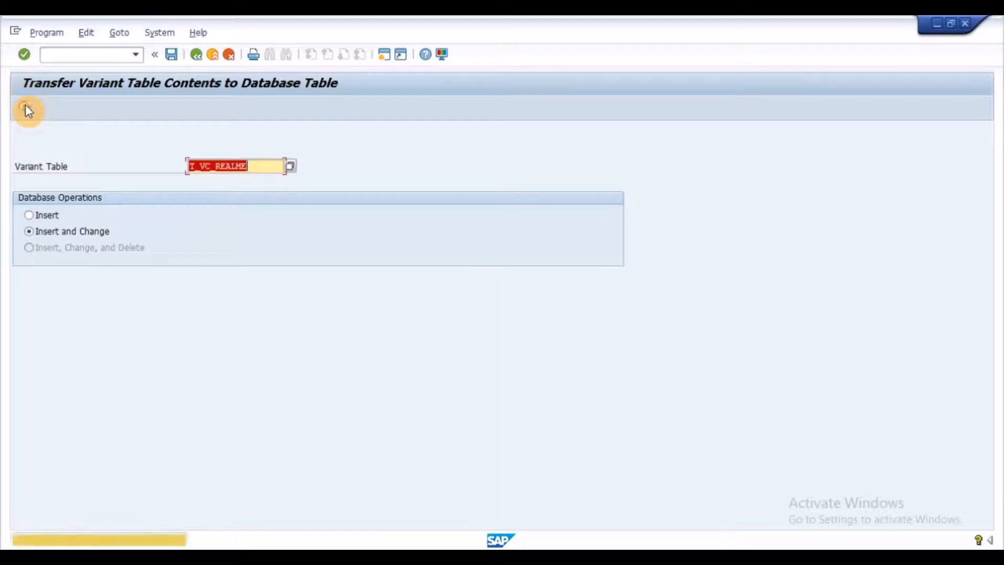
pyautogui.click(28, 109)
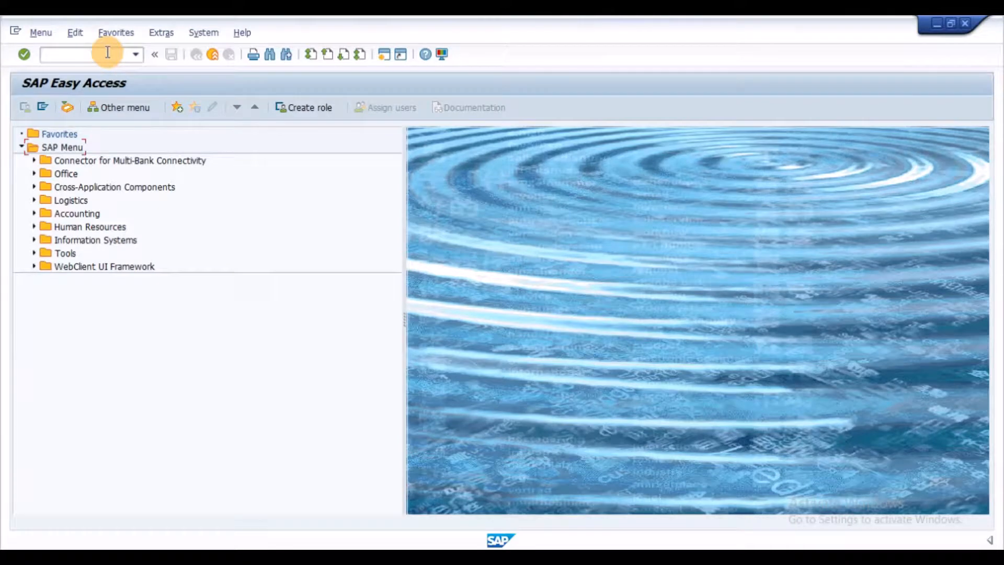
# - Display table ZZVCMOBILEPRICE in SE16 and scroll through its 72 entries
pyautogui.write('SE1')
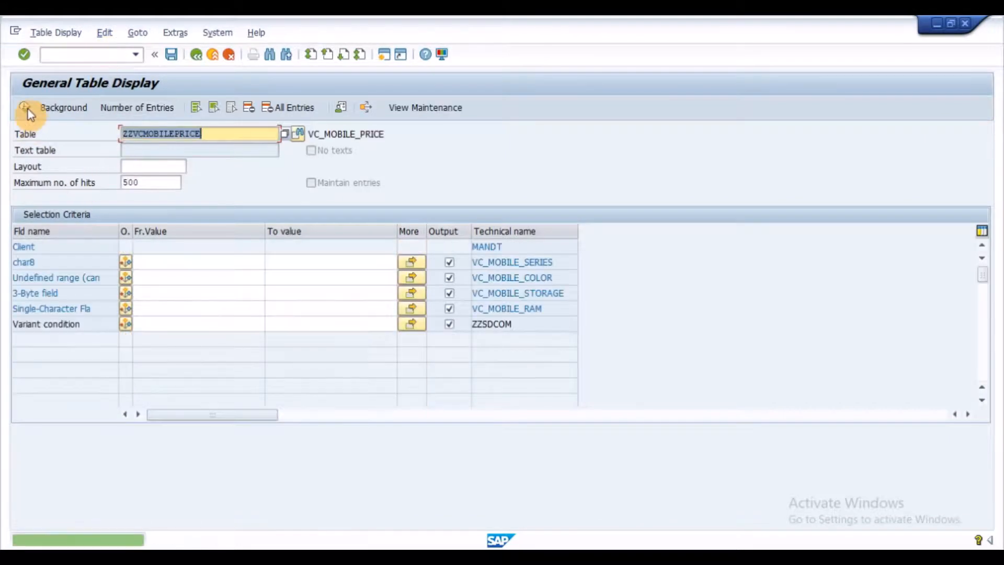
pyautogui.click(26, 107)
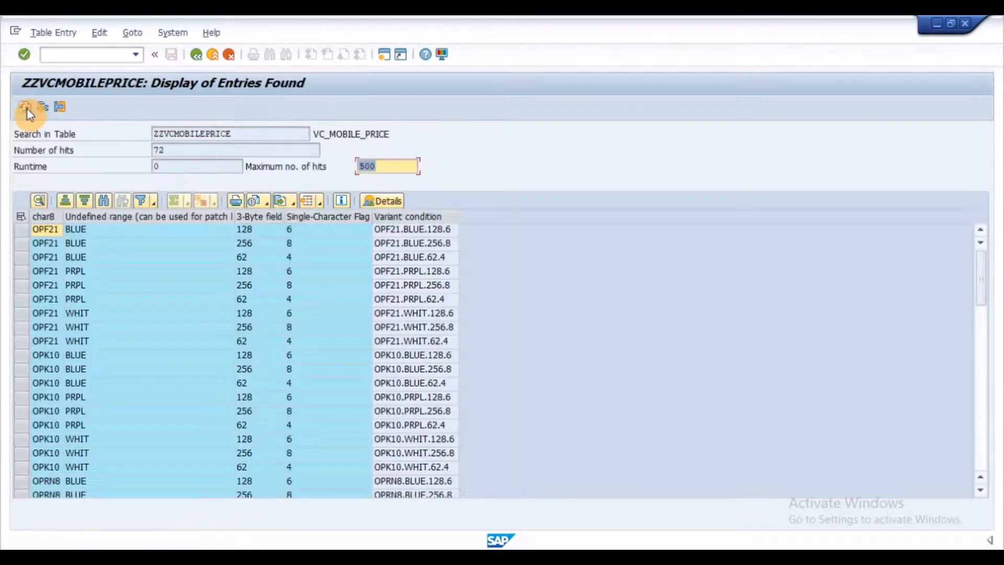
pyautogui.moveTo(237, 280)
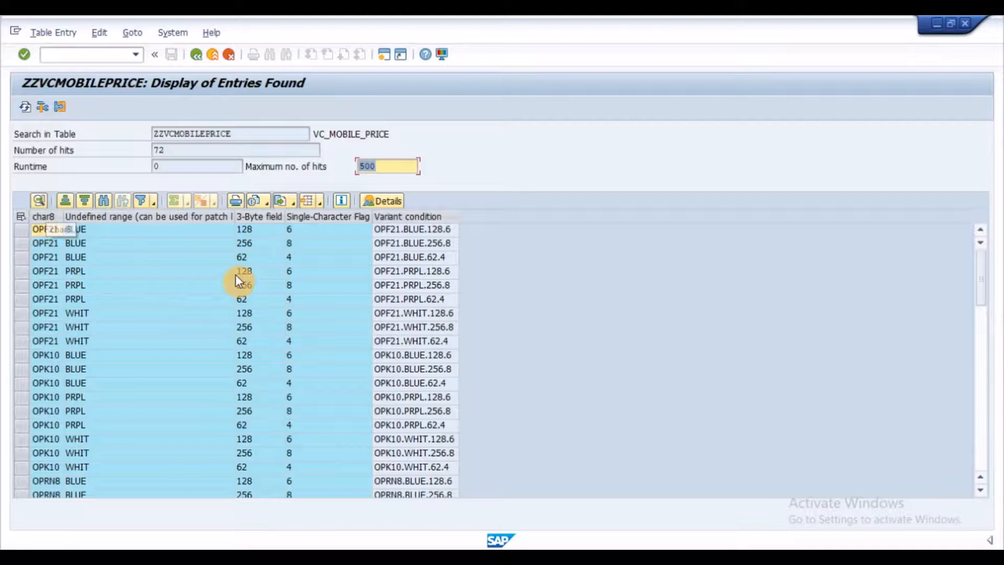
pyautogui.scroll(-3)
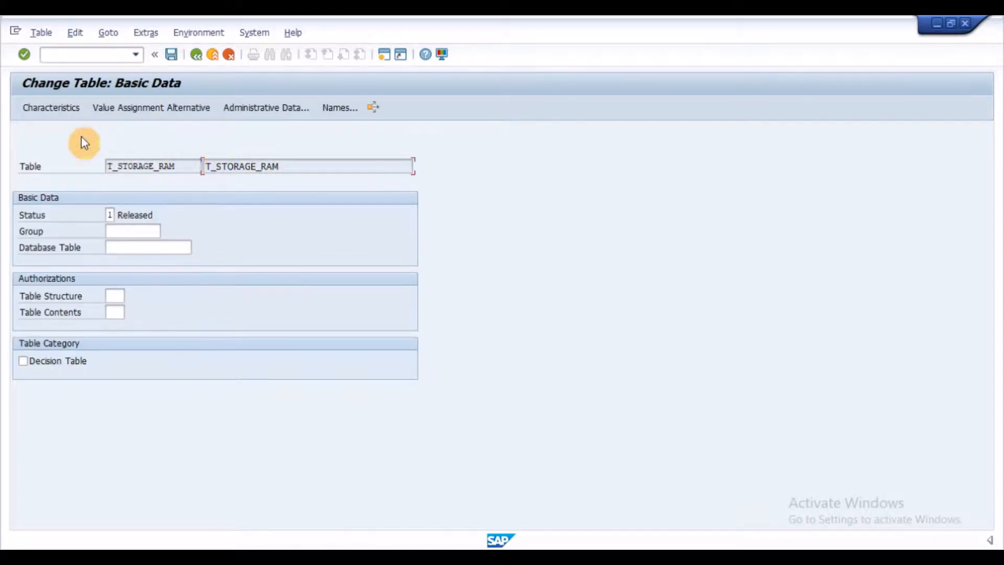
# - Review T_STORAGE_RAM's storage/RAM pairs (62/4, 128/6, 256/8 GB) and save them
pyautogui.click(51, 106)
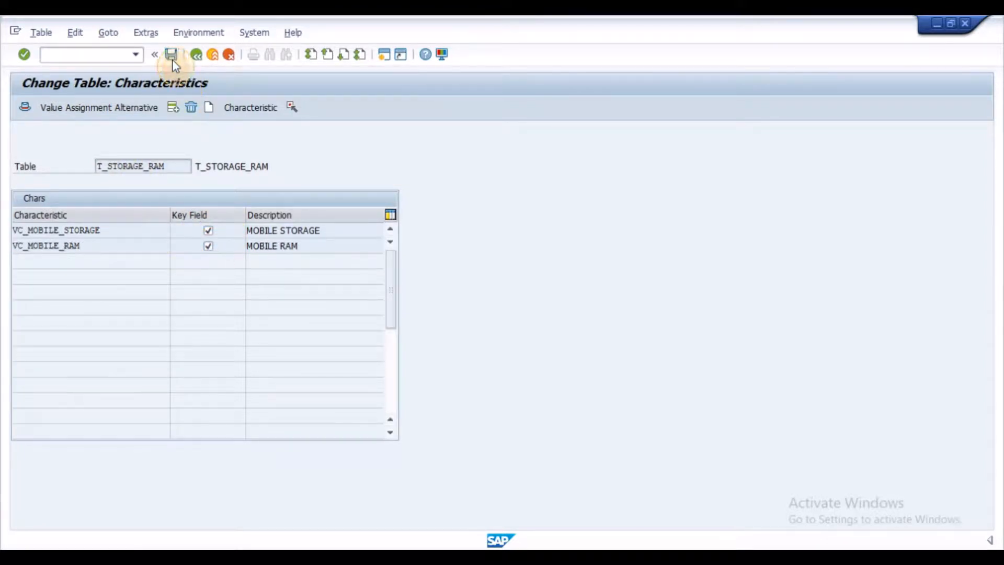
pyautogui.click(197, 54)
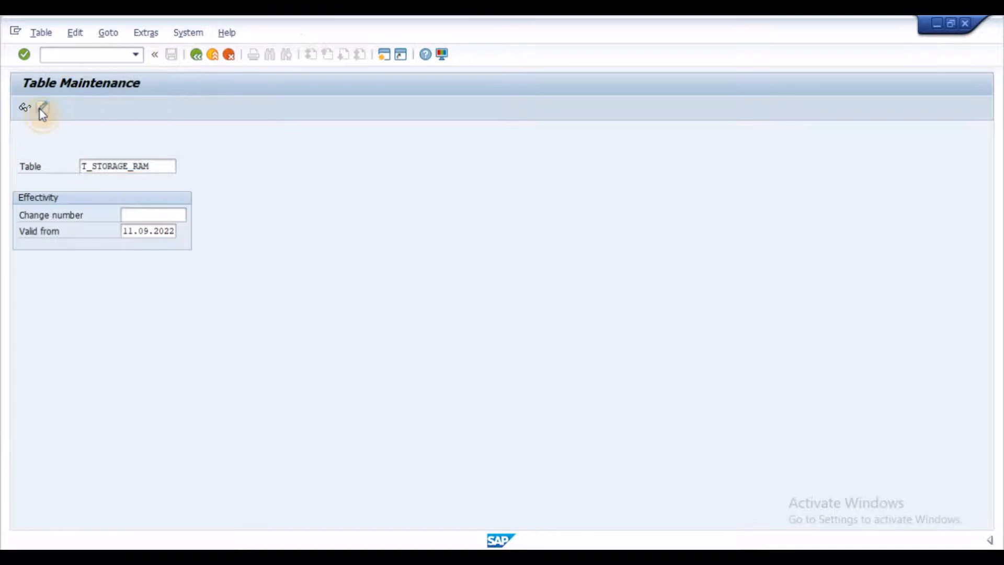
pyautogui.click(42, 107)
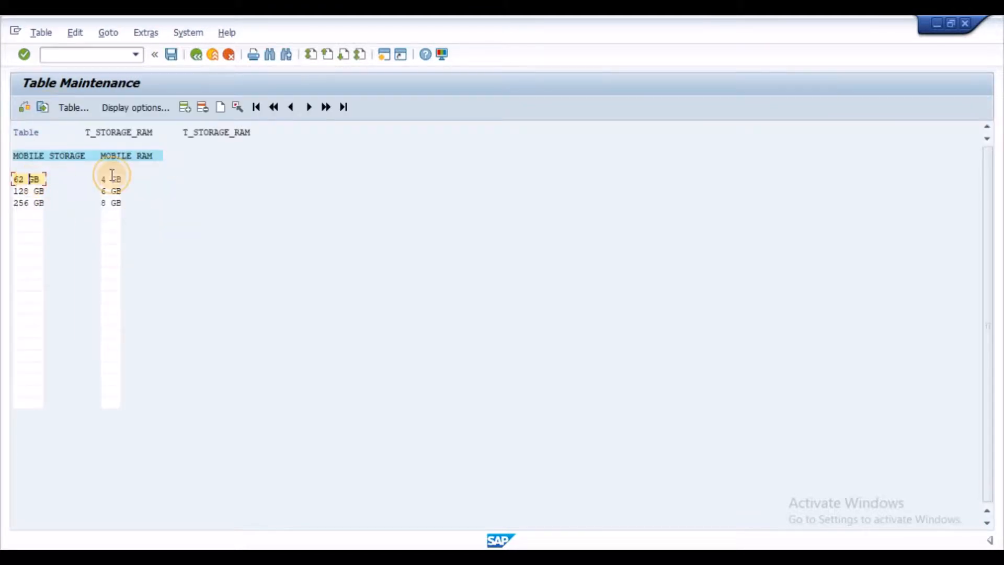
pyautogui.click(110, 191)
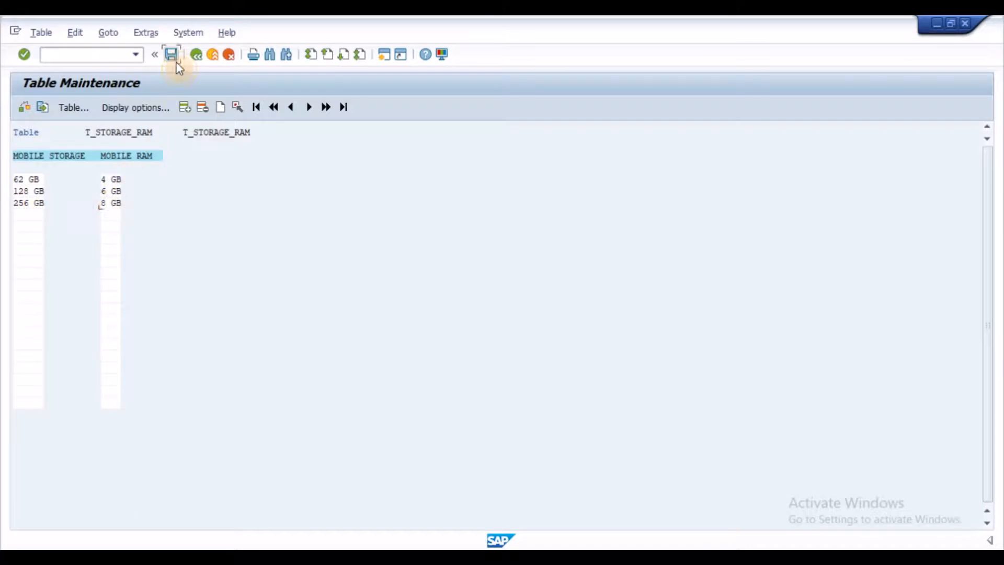
pyautogui.click(196, 54)
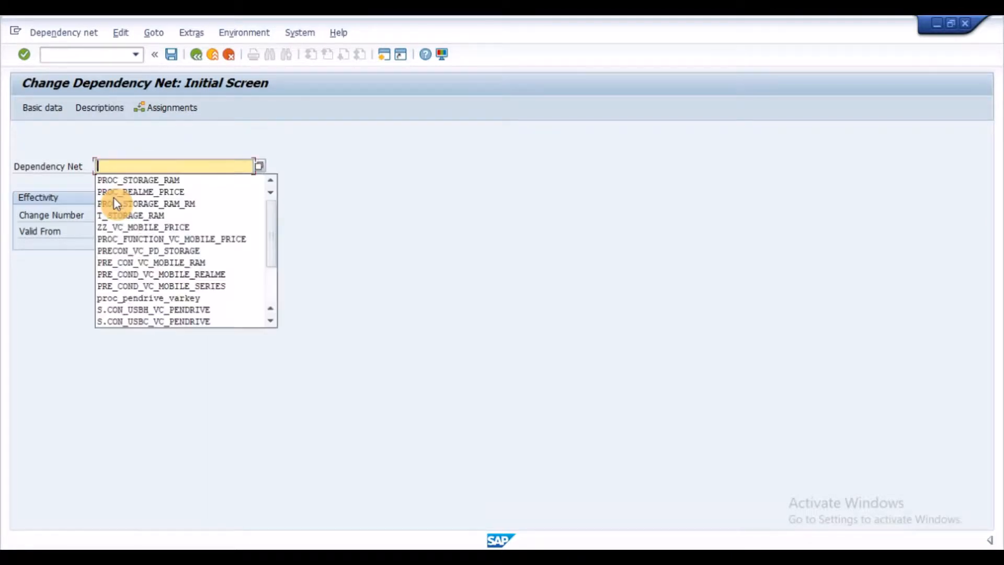
pyautogui.moveTo(140, 191)
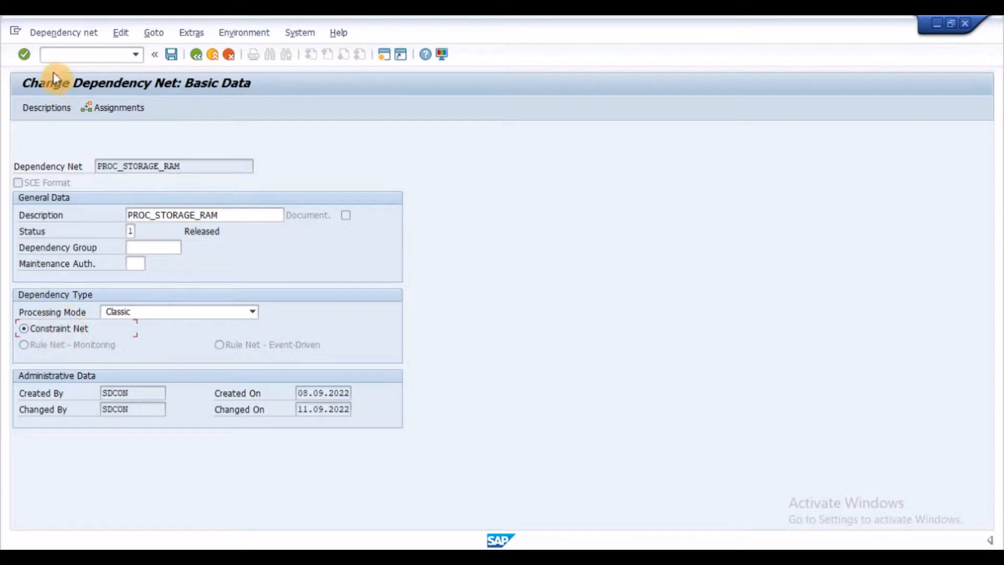
# - Show PROC_STORAGE_RAM's assignments and select constraint PROC_STORAGE_RAM_RM
pyautogui.click(118, 107)
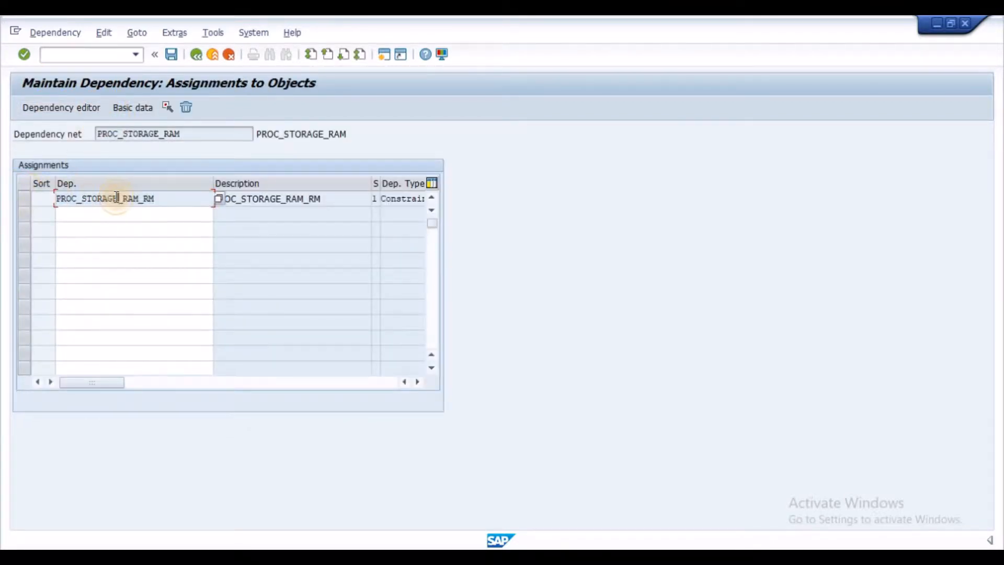
pyautogui.click(61, 106)
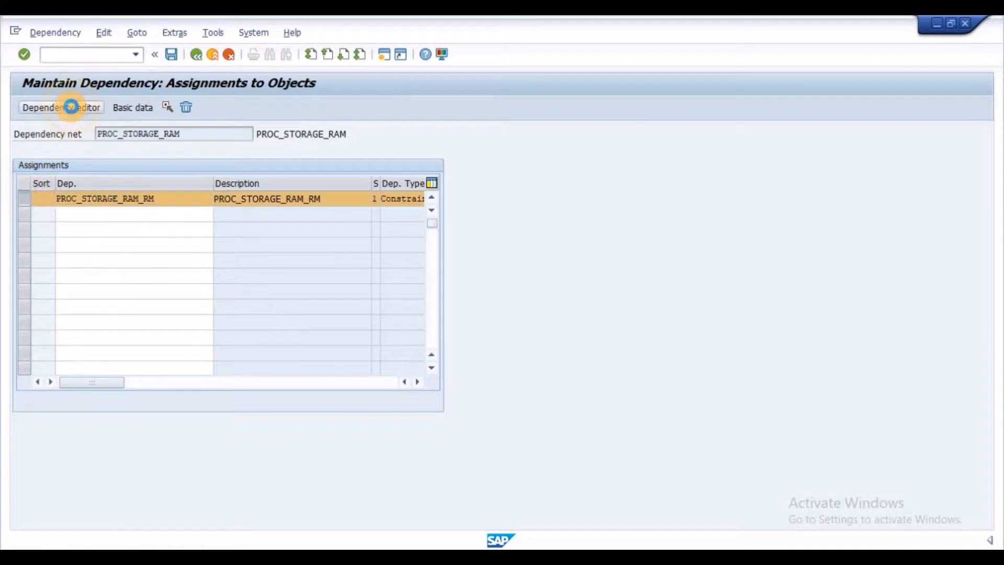
# - Review PROC_STORAGE_RAM_RM's constraint code, return to the entry screen, and save the dependency net
pyautogui.click(61, 106)
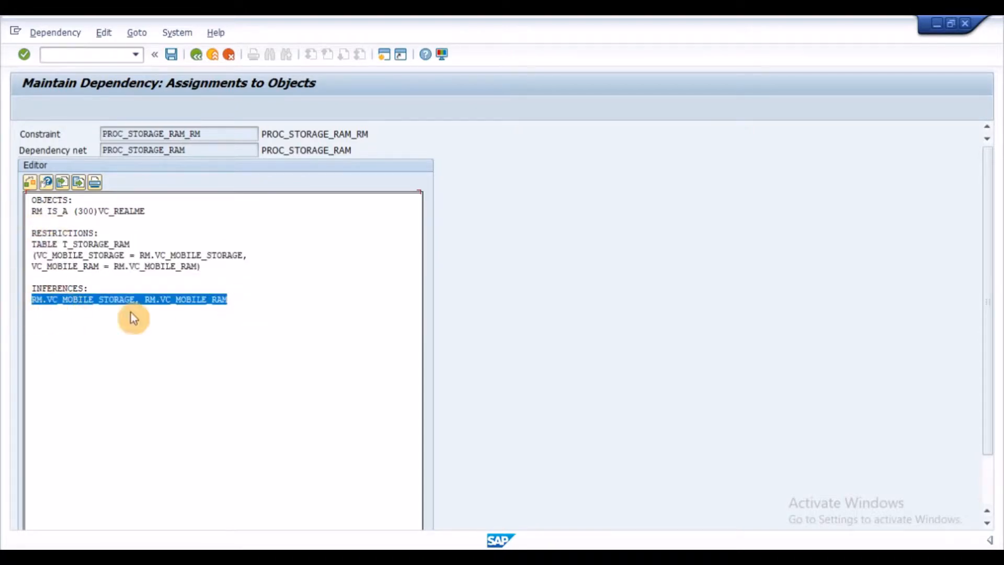
pyautogui.click(290, 402)
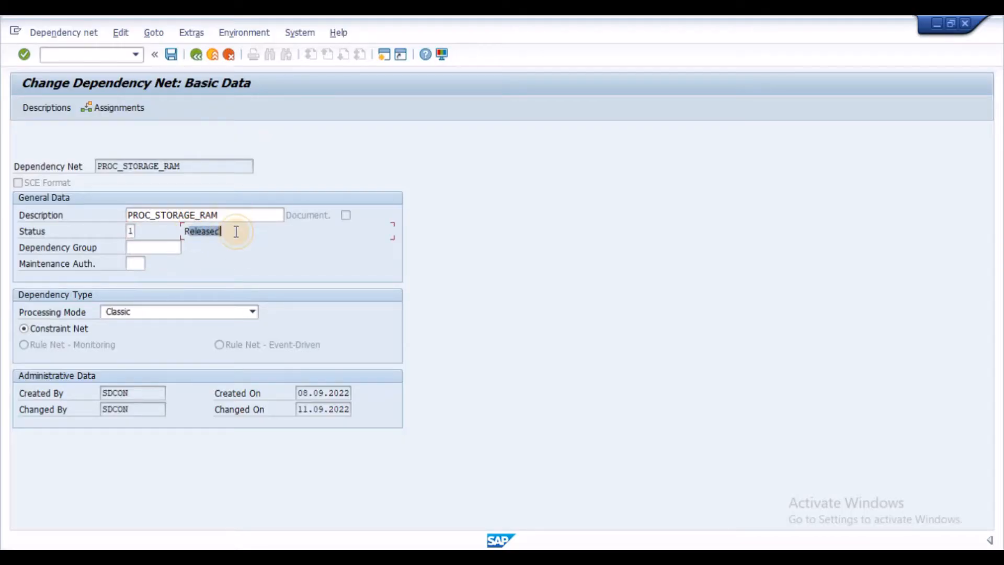
pyautogui.click(171, 54)
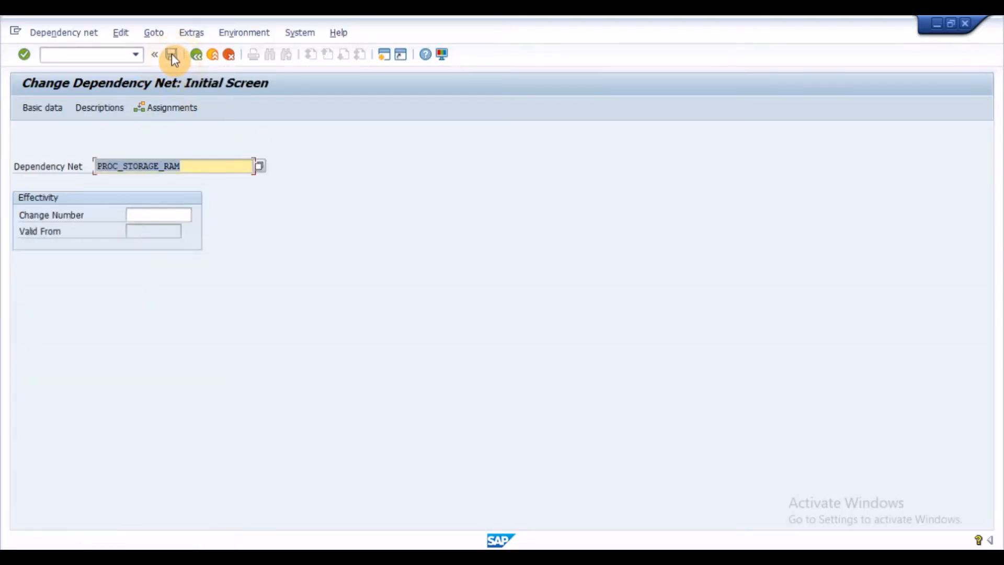
pyautogui.click(173, 54)
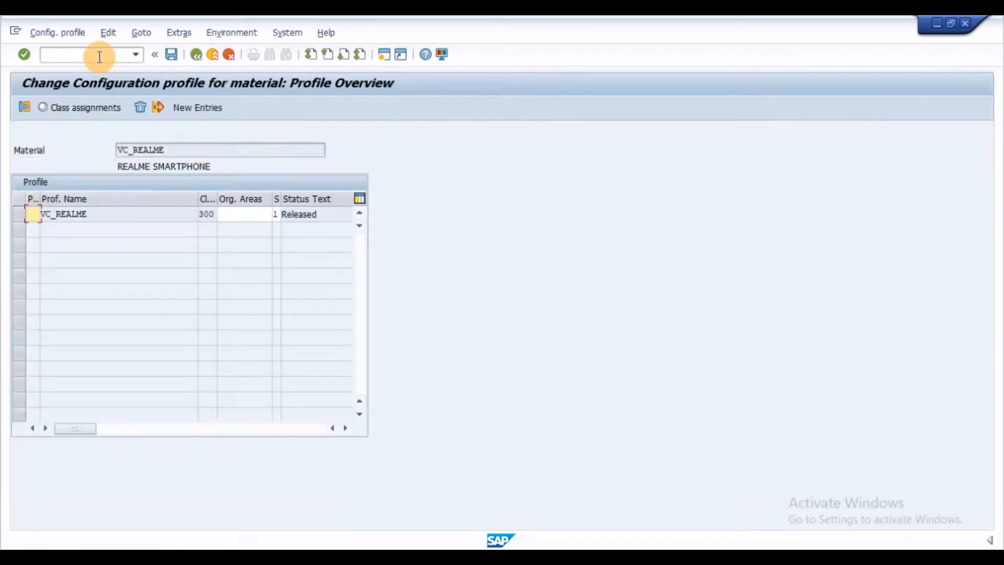
# - View VC_REALME's assigned dependencies: net PROC_STORAGE_RAM and procedure PROC_REALME_PRICE
pyautogui.click(26, 109)
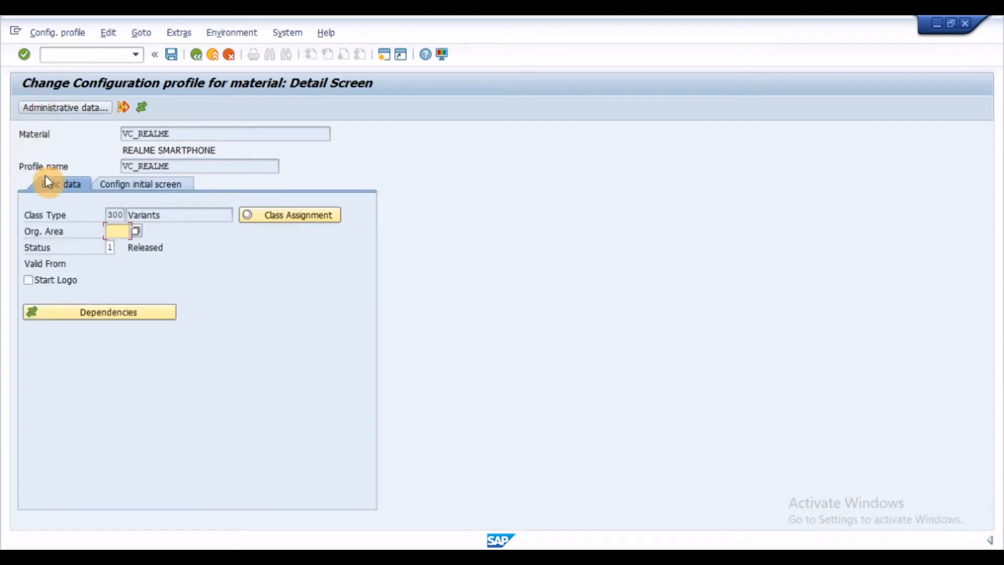
pyautogui.click(100, 312)
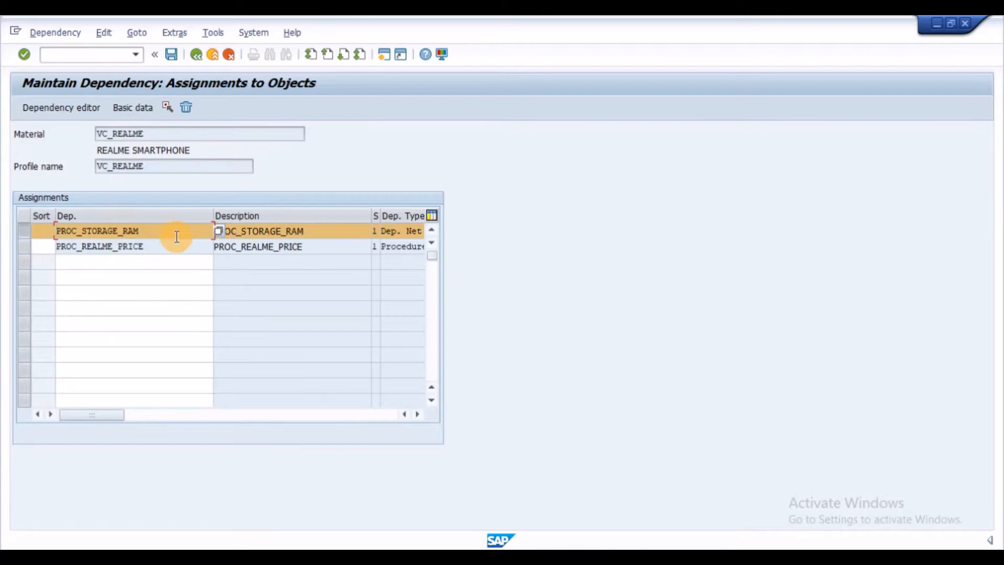
pyautogui.moveTo(183, 66)
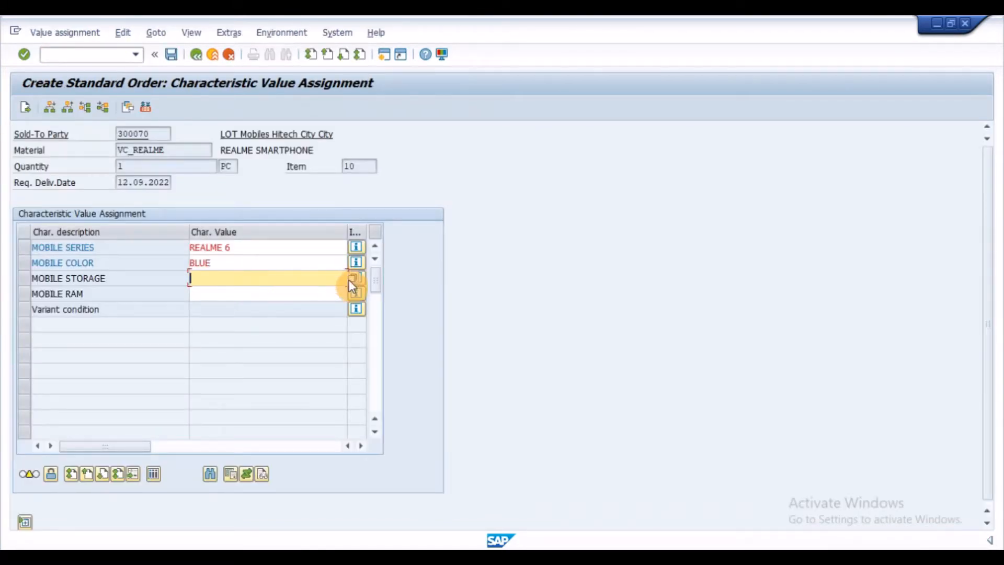
# - Pick 8 GB for MOBILE RAM after checking storage values, inferring 256 GB storage
pyautogui.click(356, 277)
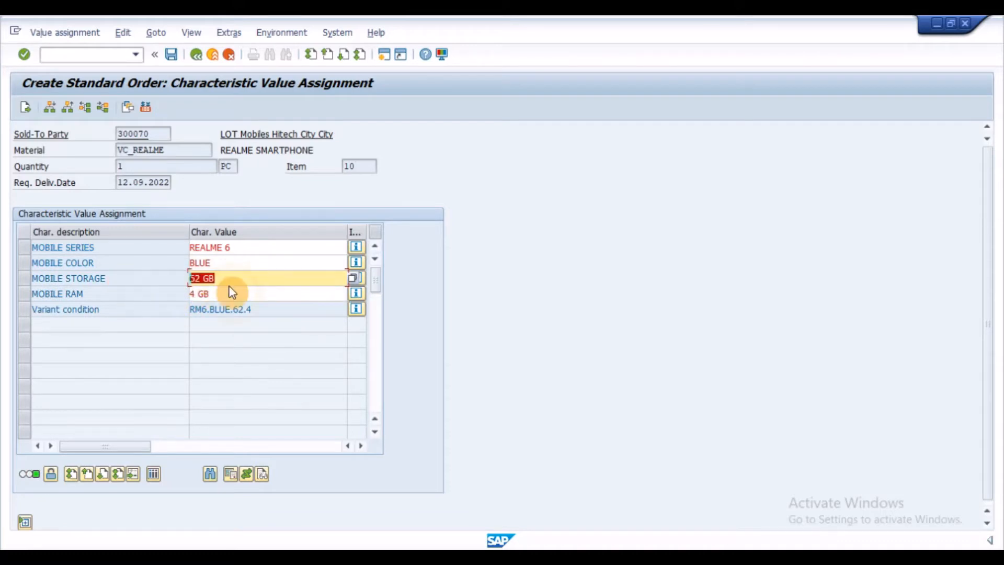
pyautogui.click(356, 293)
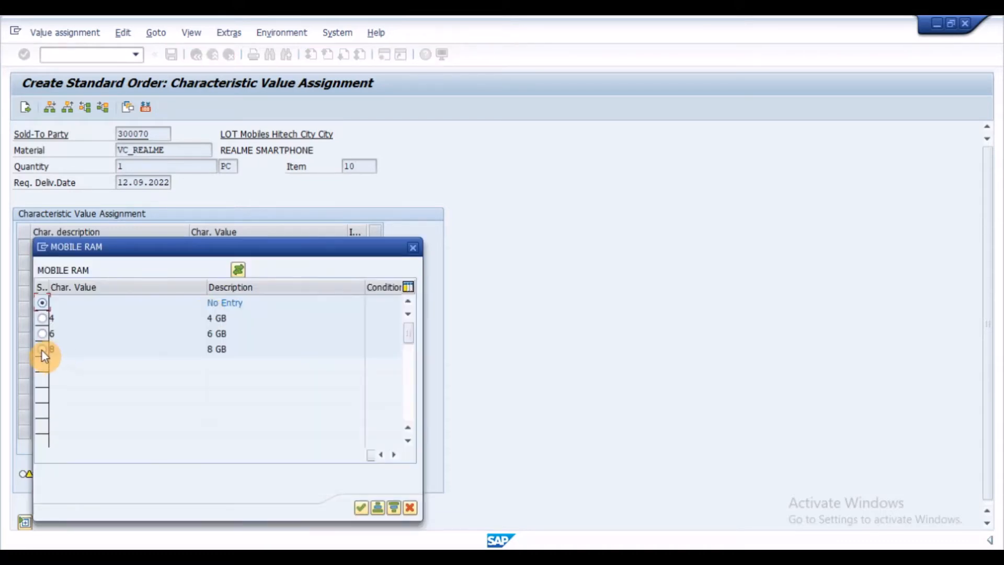
pyautogui.click(43, 348)
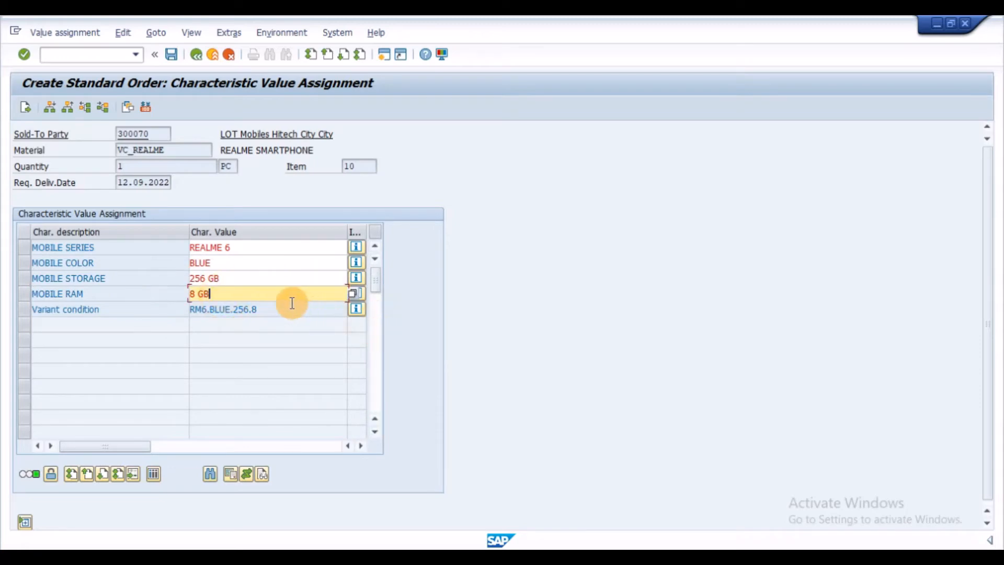
pyautogui.moveTo(280, 280)
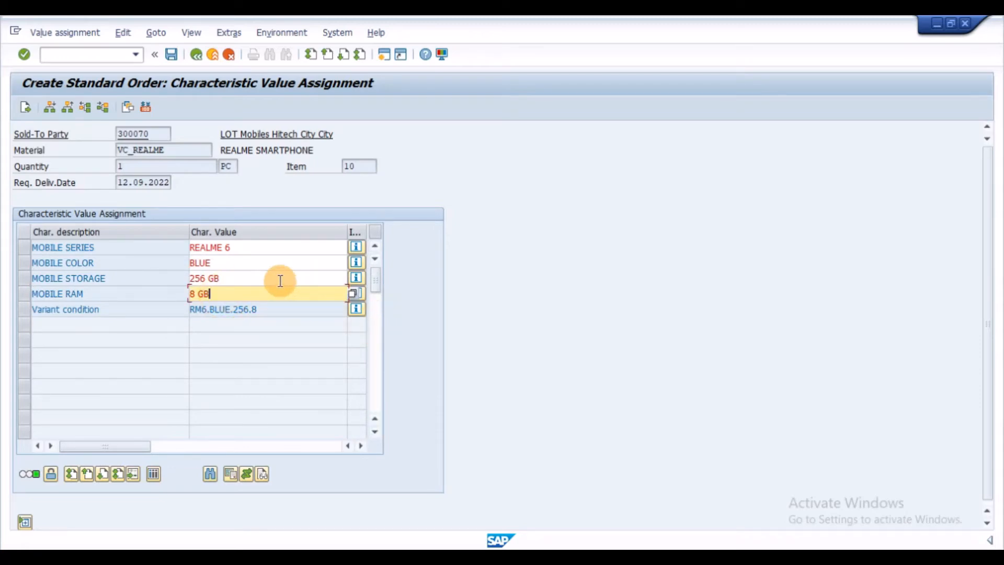